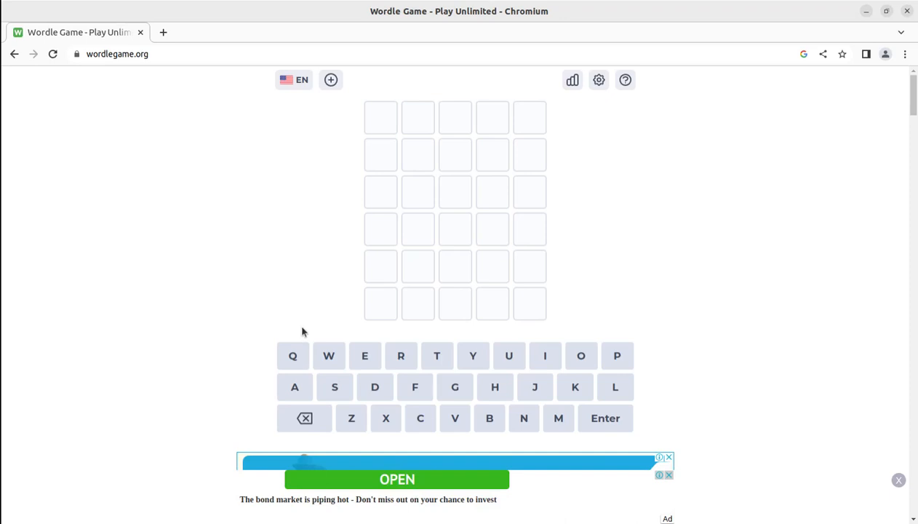
{"action": "mouse_move", "coordinate": [236, 282]}
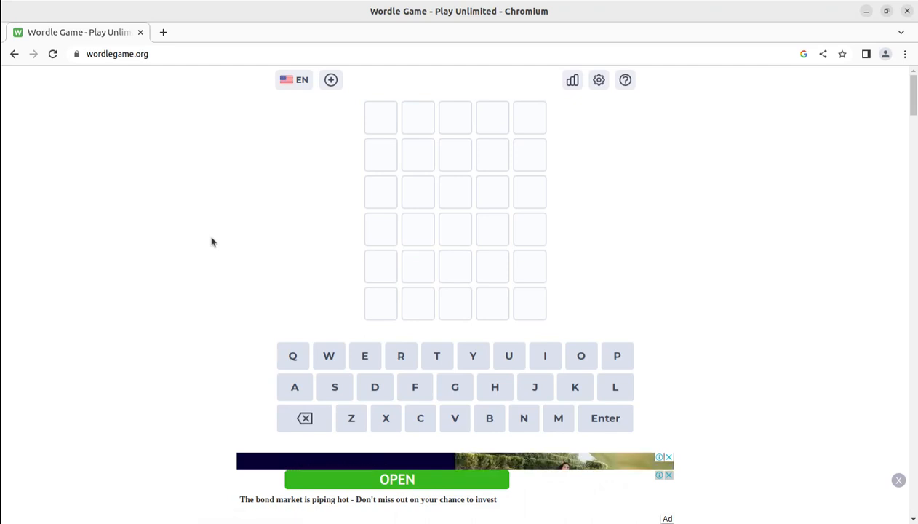
{"action": "mouse_move", "coordinate": [361, 203]}
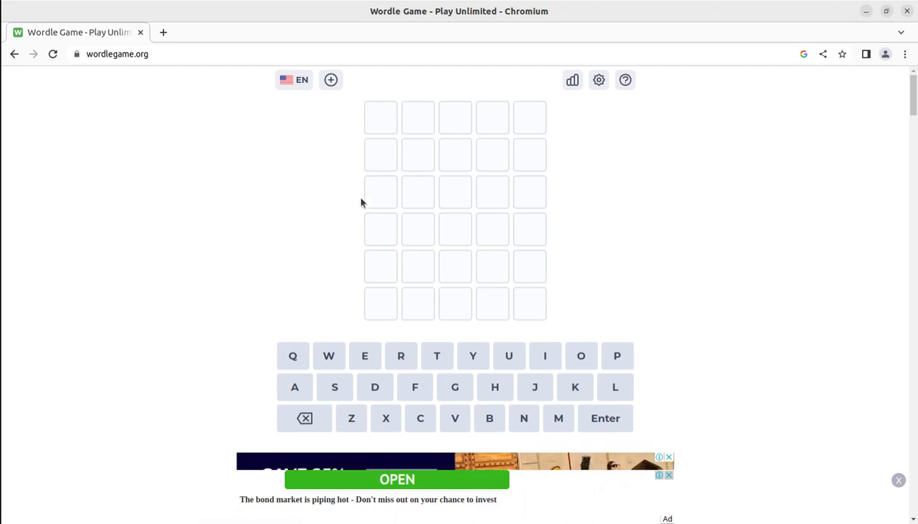
{"action": "mouse_move", "coordinate": [387, 172]}
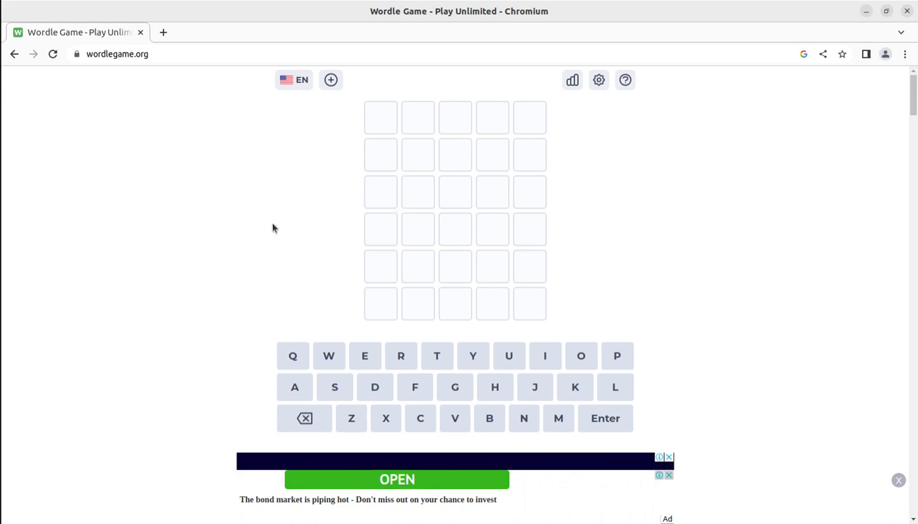
{"action": "mouse_move", "coordinate": [327, 253]}
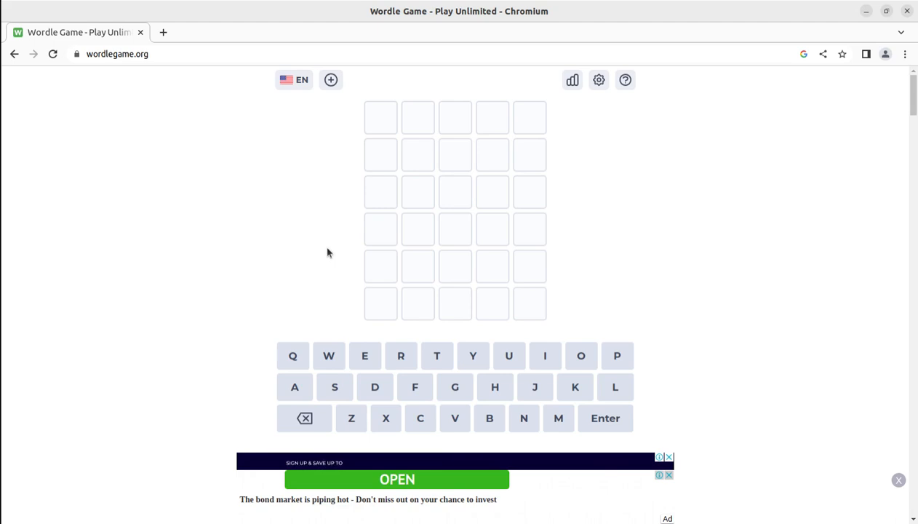
{"action": "mouse_move", "coordinate": [419, 129]}
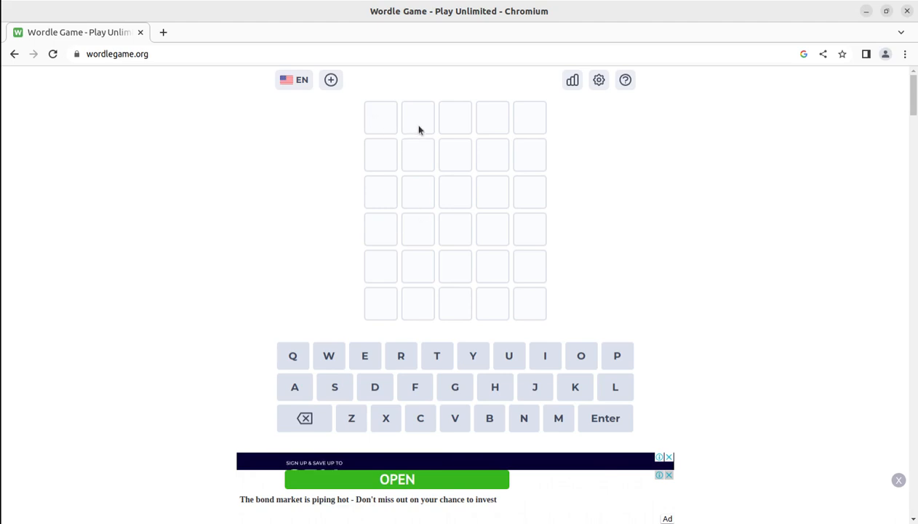
Step: Enter the letters T, Y, U, I, O into the first guess row without submitting
{"action": "left_click", "coordinate": [437, 355]}
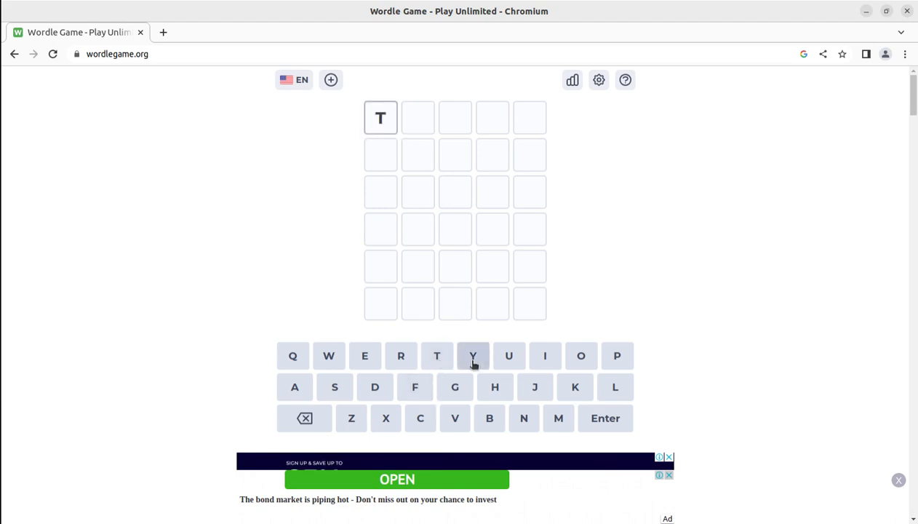
{"action": "left_click", "coordinate": [509, 355]}
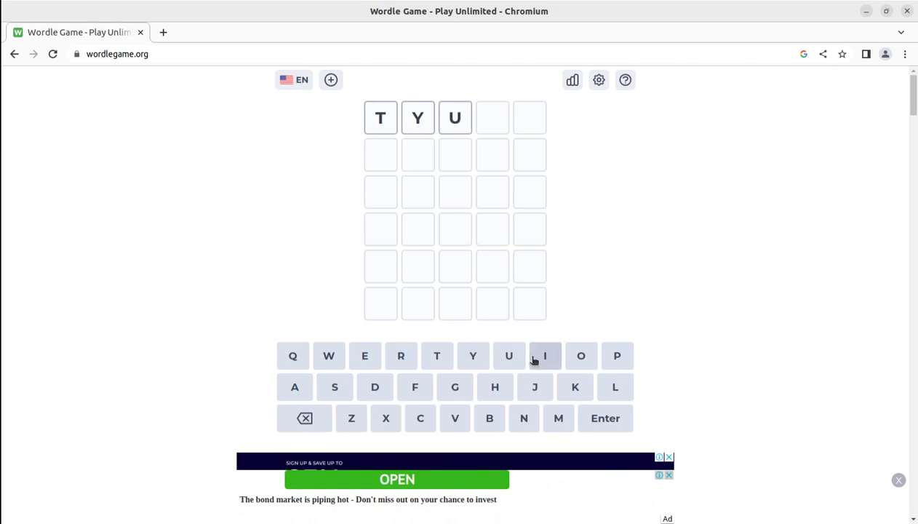
{"action": "left_click", "coordinate": [545, 355]}
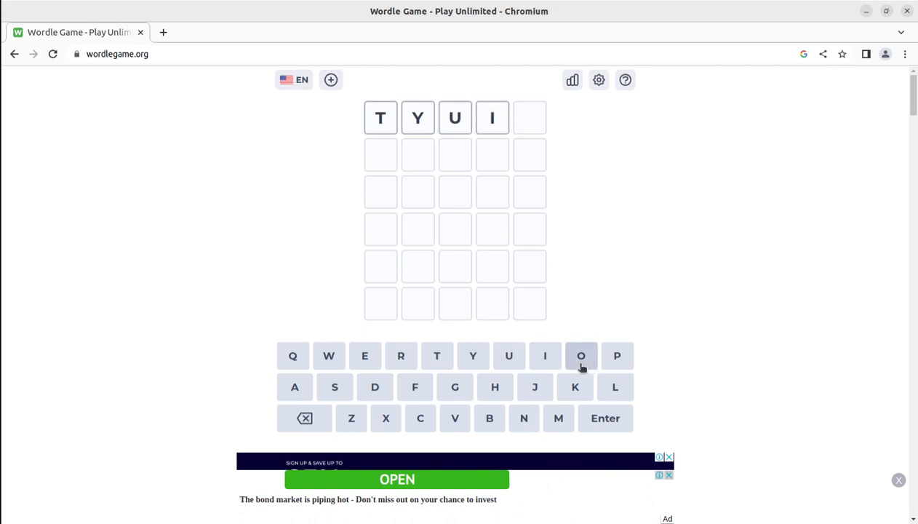
{"action": "left_click", "coordinate": [580, 355]}
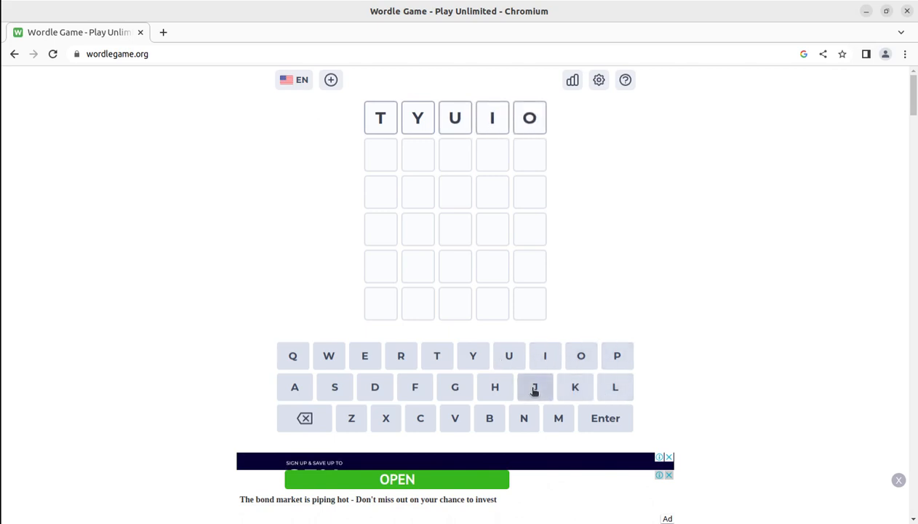
{"action": "mouse_move", "coordinate": [378, 227]}
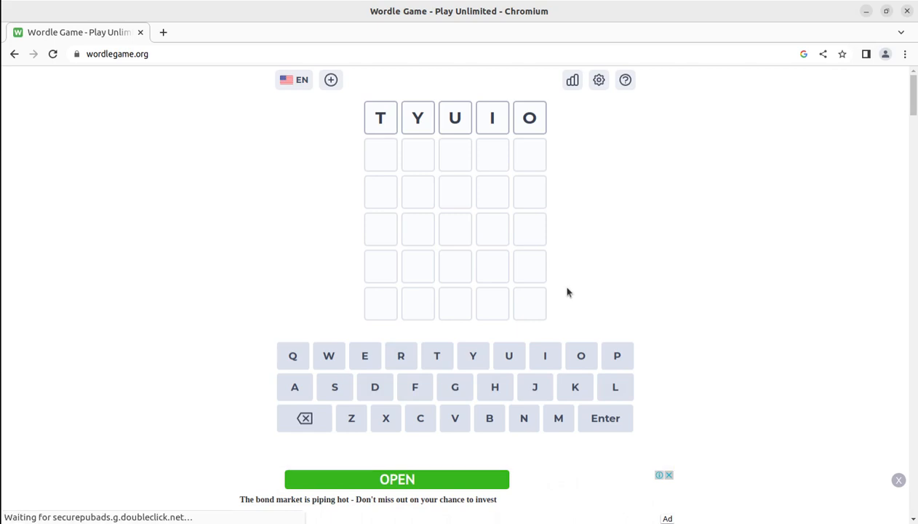
{"action": "scroll", "scroll_direction": "down", "scroll_amount": 3}
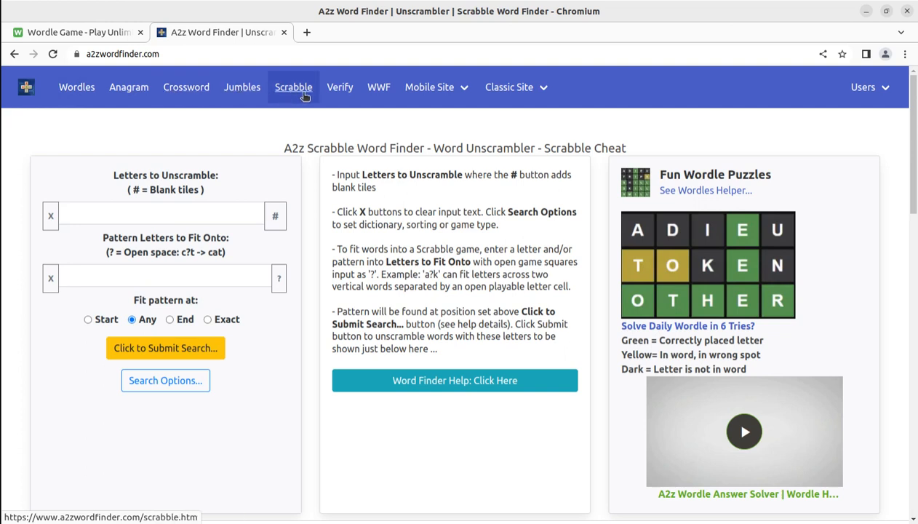
Step: Head to the Scrabble word finder page from A2z Word Finder
{"action": "left_click", "coordinate": [429, 87]}
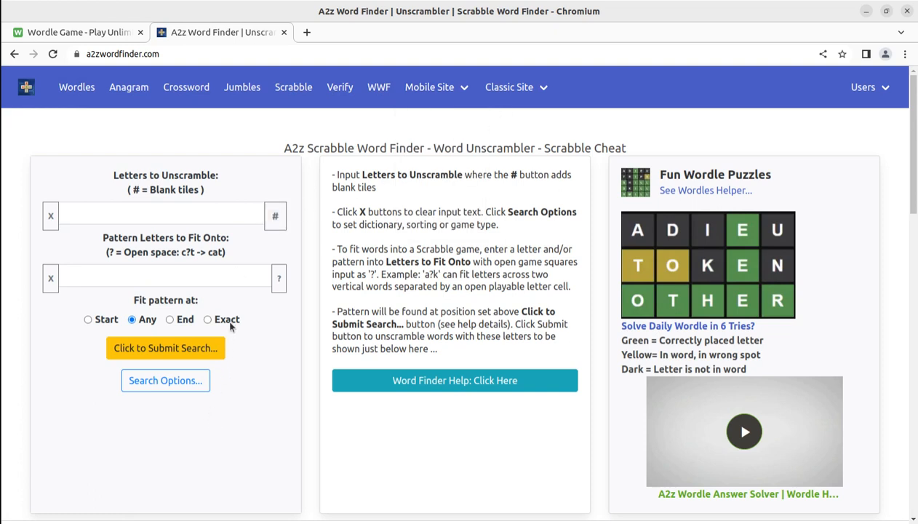
{"action": "mouse_move", "coordinate": [201, 268]}
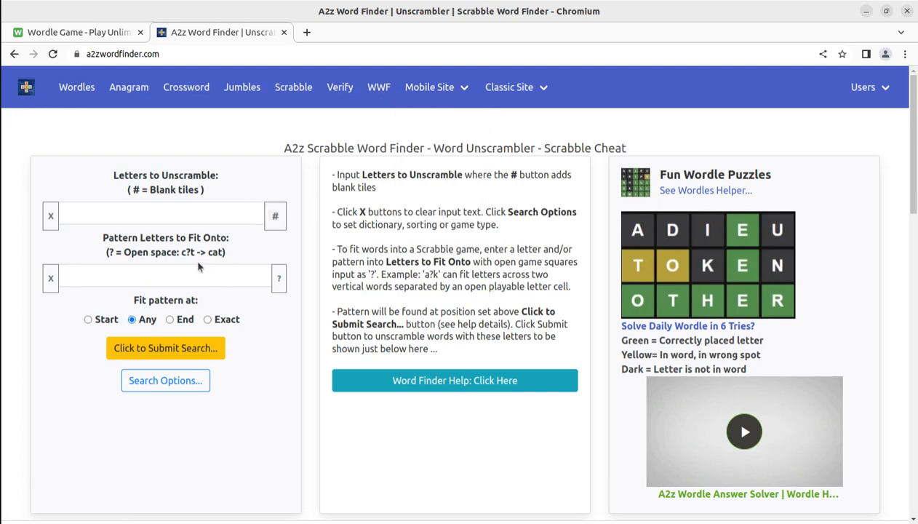
{"action": "mouse_move", "coordinate": [393, 422]}
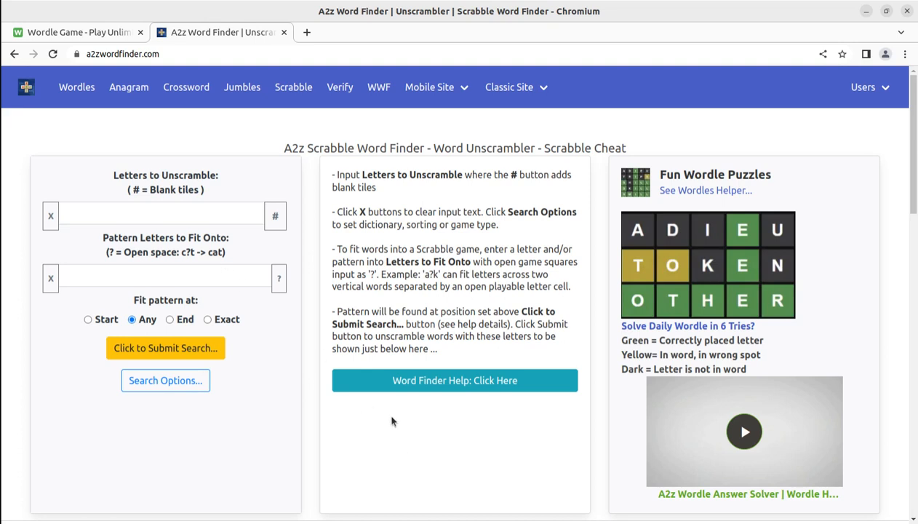
{"action": "mouse_move", "coordinate": [382, 326]}
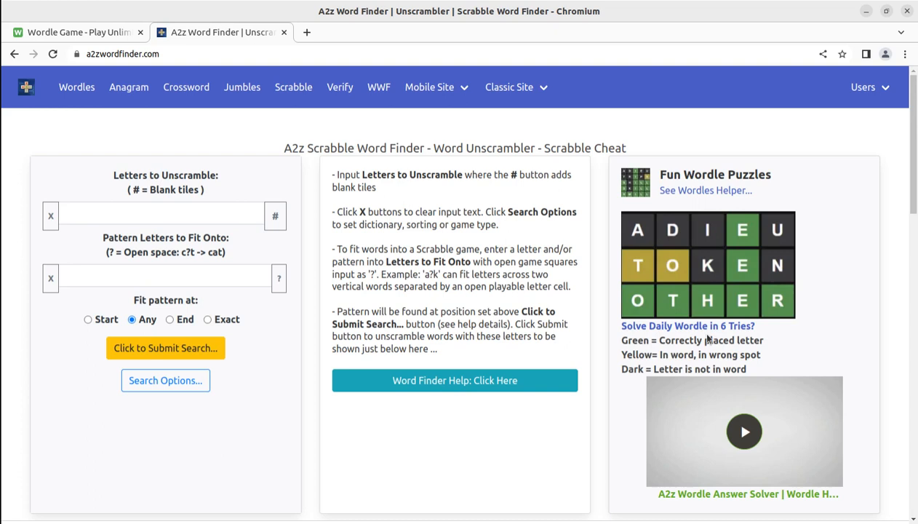
{"action": "mouse_move", "coordinate": [686, 326]}
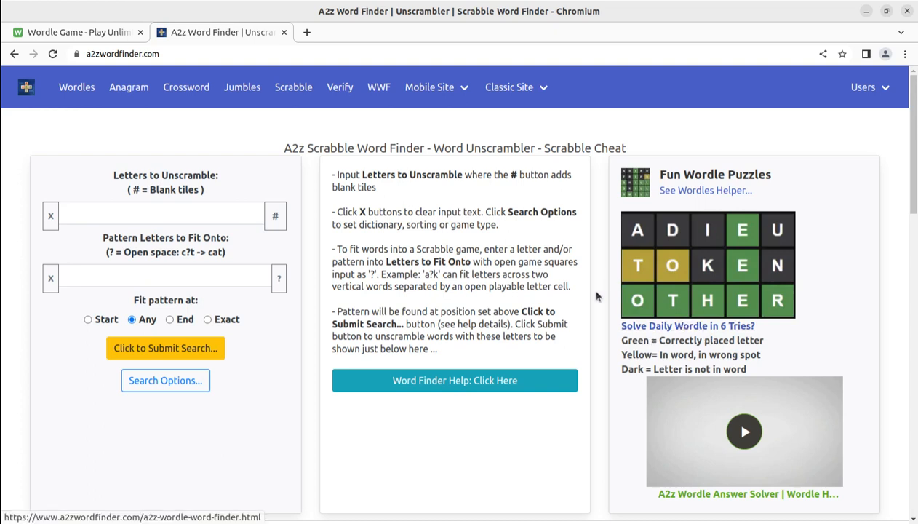
{"action": "mouse_move", "coordinate": [454, 380]}
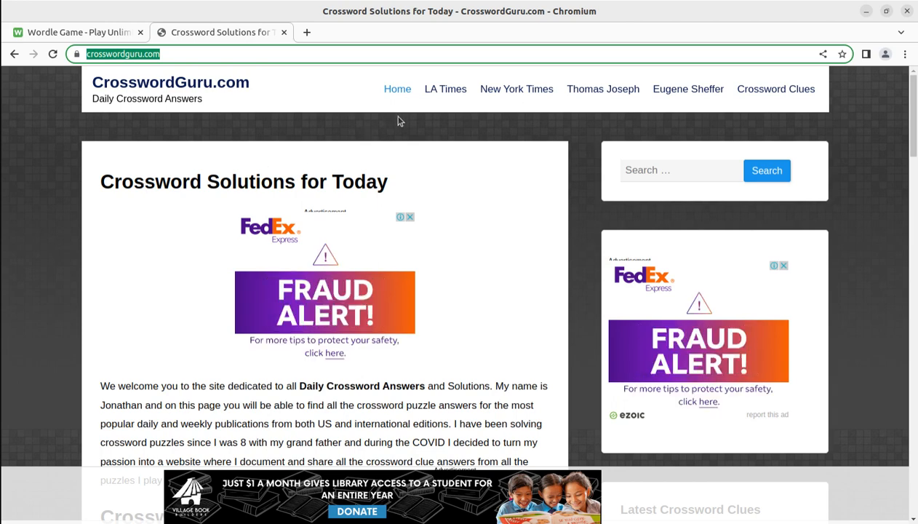
{"action": "mouse_move", "coordinate": [517, 89]}
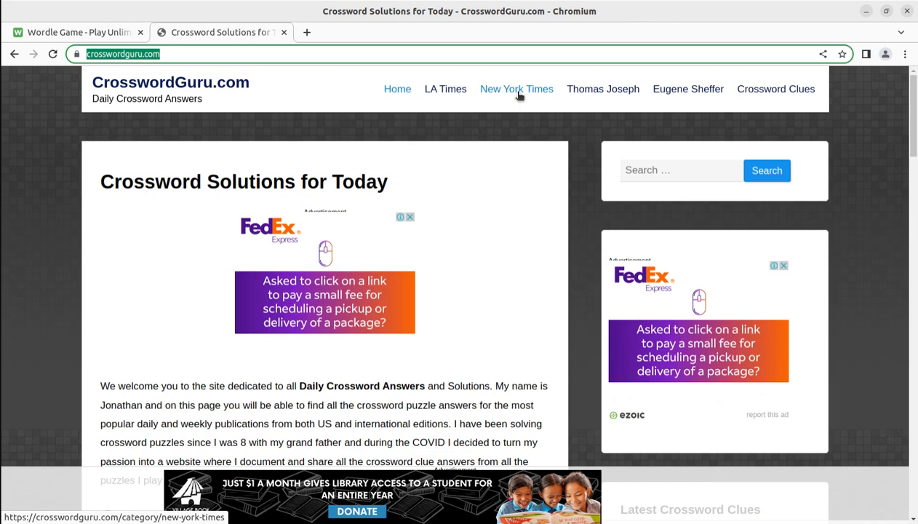
{"action": "mouse_move", "coordinate": [710, 102]}
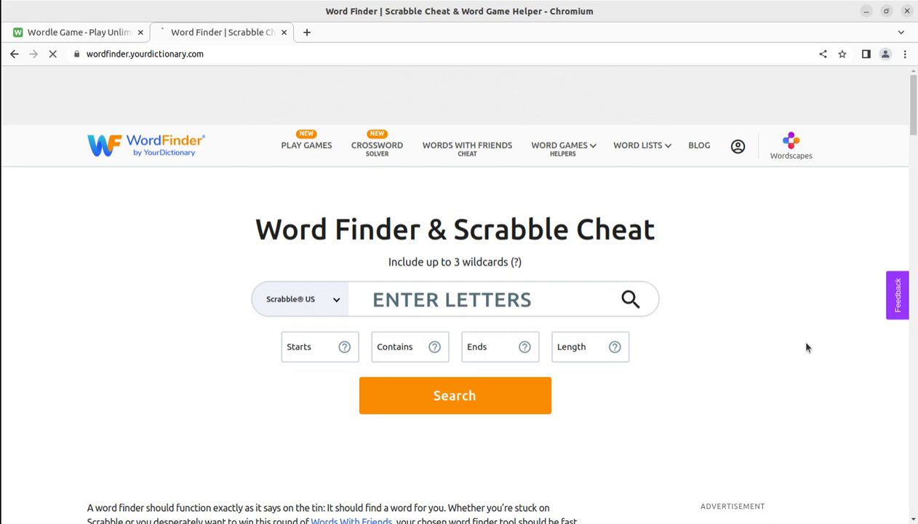
Step: Enter the letter 'b' in the WordFinder search and try the word-length filter
{"action": "left_click", "coordinate": [52, 52]}
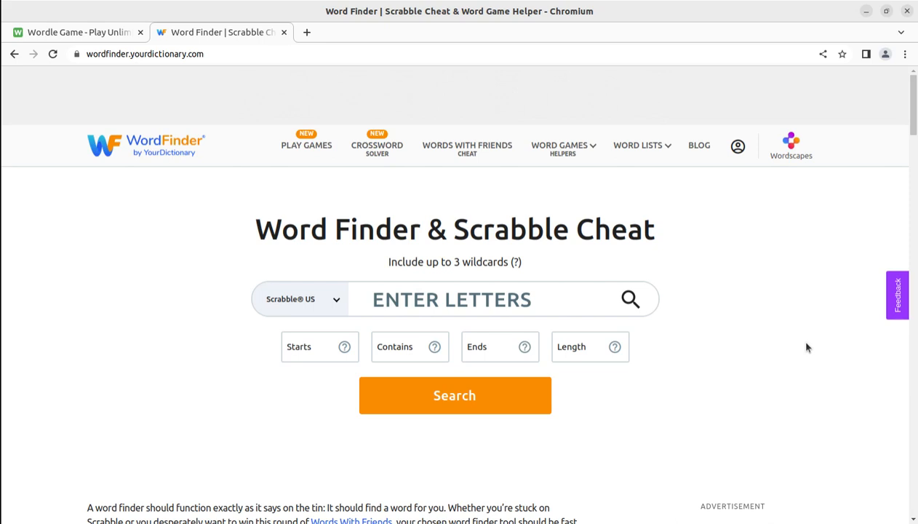
{"action": "mouse_move", "coordinate": [620, 297]}
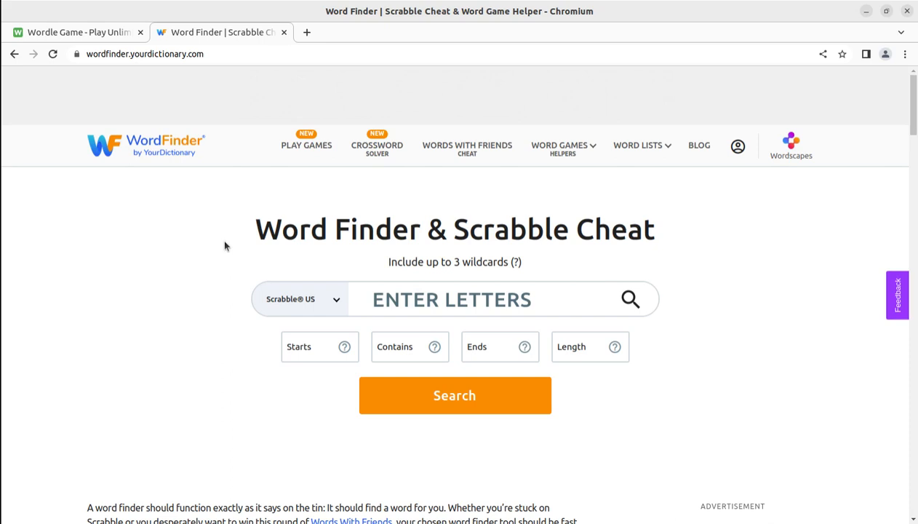
{"action": "mouse_move", "coordinate": [437, 317]}
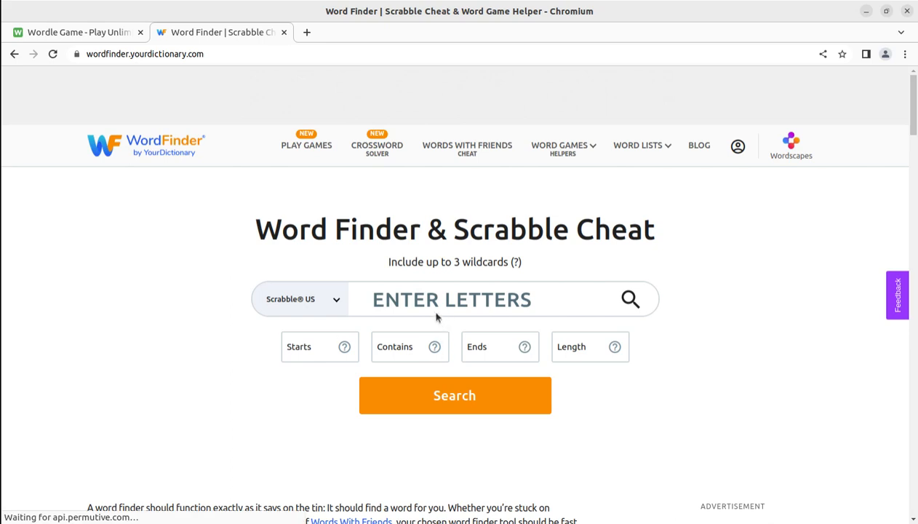
{"action": "left_click", "coordinate": [451, 300]}
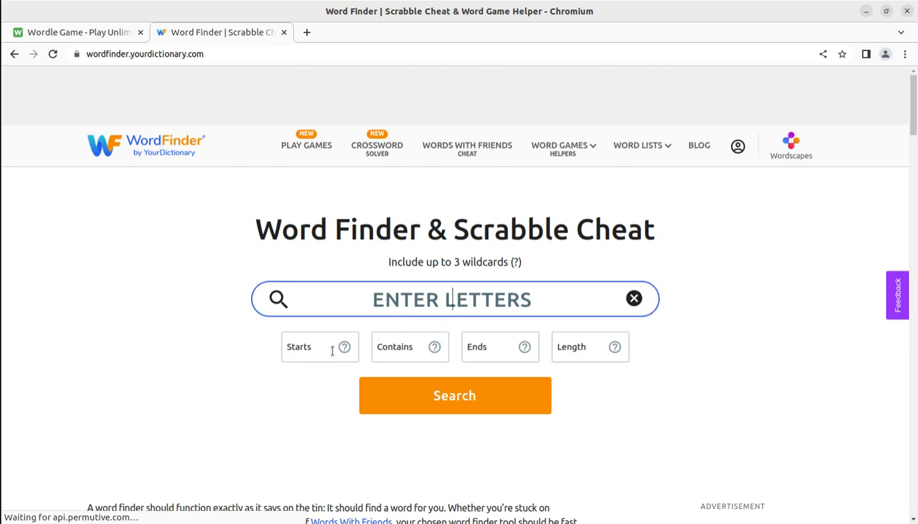
{"action": "type", "text": "b"}
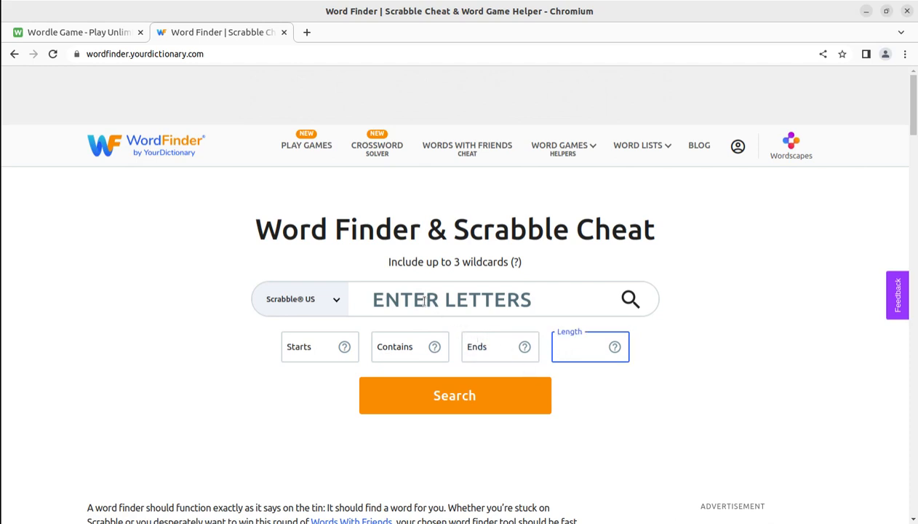
{"action": "left_click", "coordinate": [590, 346]}
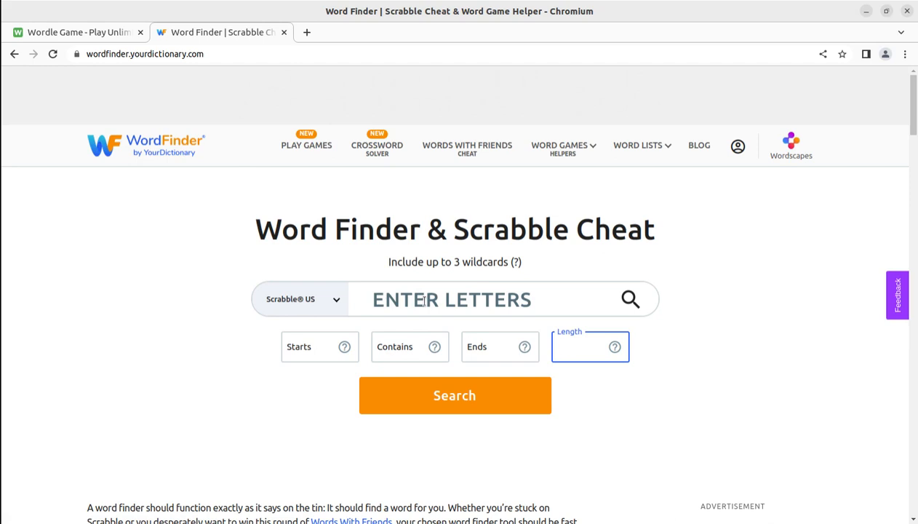
{"action": "mouse_move", "coordinate": [353, 294]}
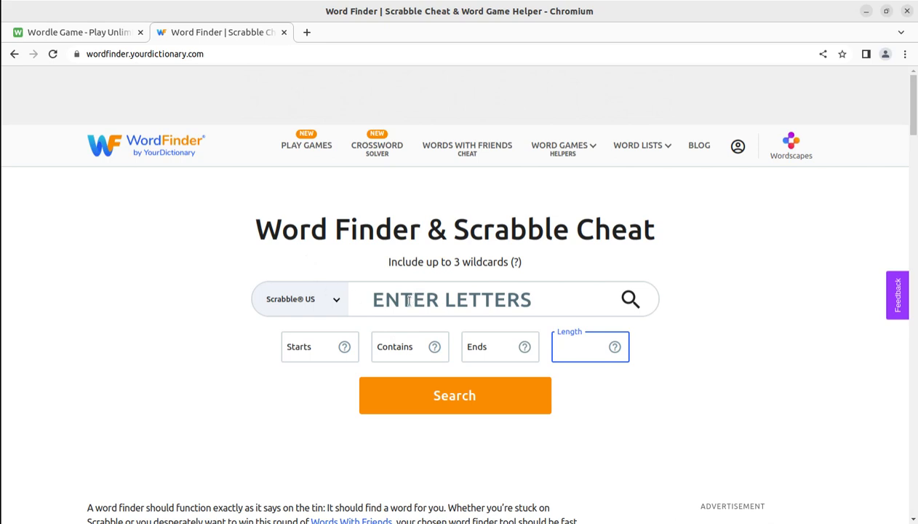
{"action": "mouse_move", "coordinate": [406, 306]}
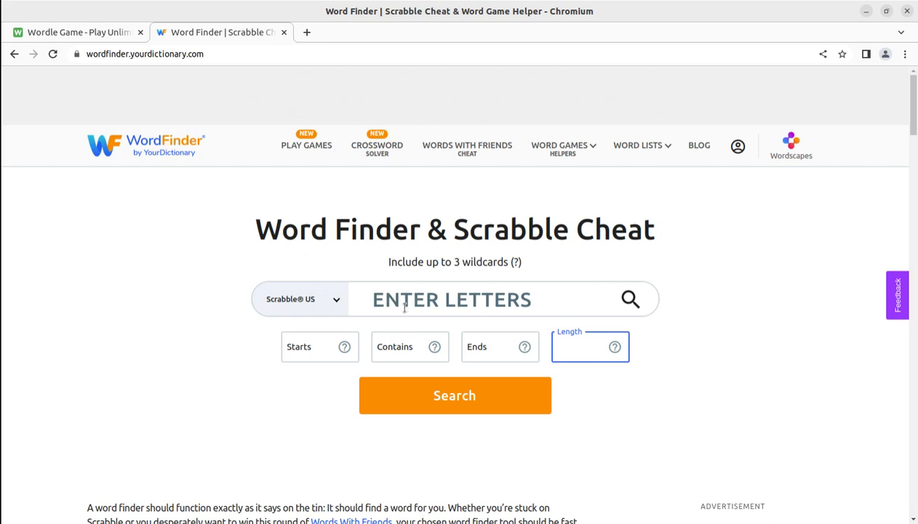
{"action": "left_click", "coordinate": [589, 346]}
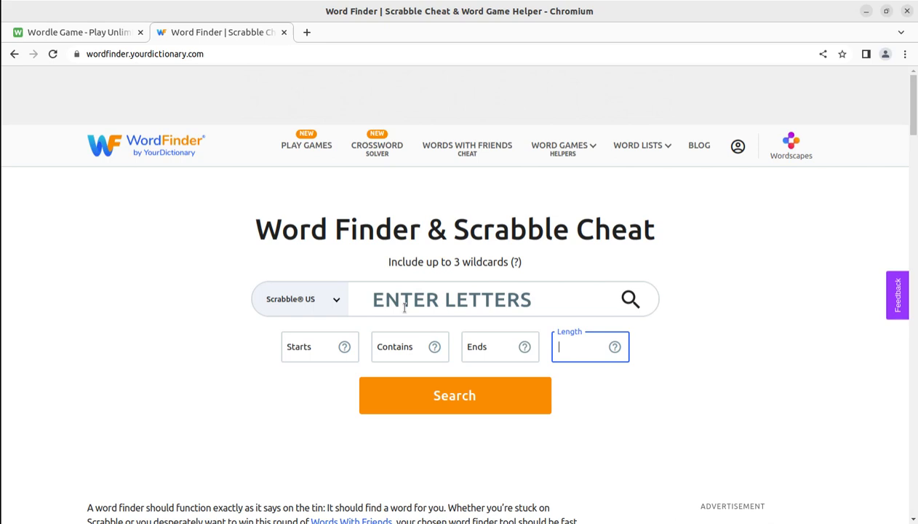
{"action": "mouse_move", "coordinate": [364, 201]}
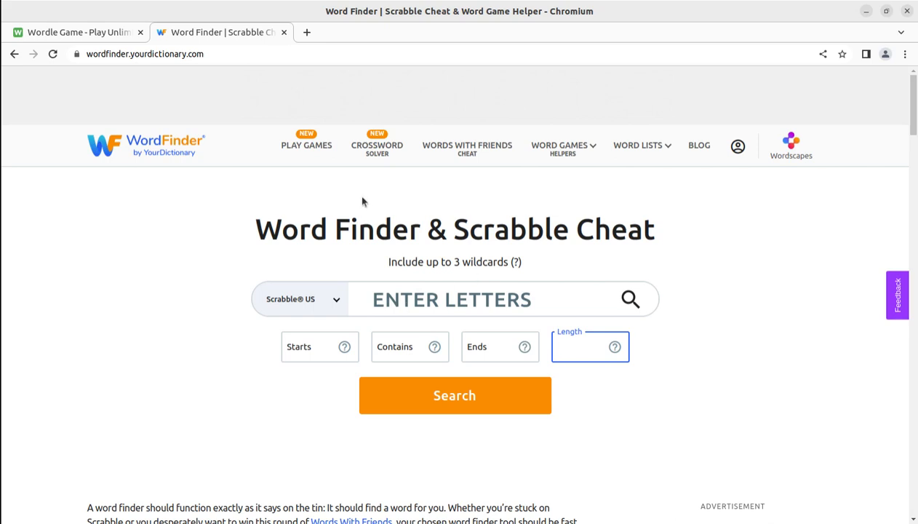
{"action": "mouse_move", "coordinate": [305, 146]}
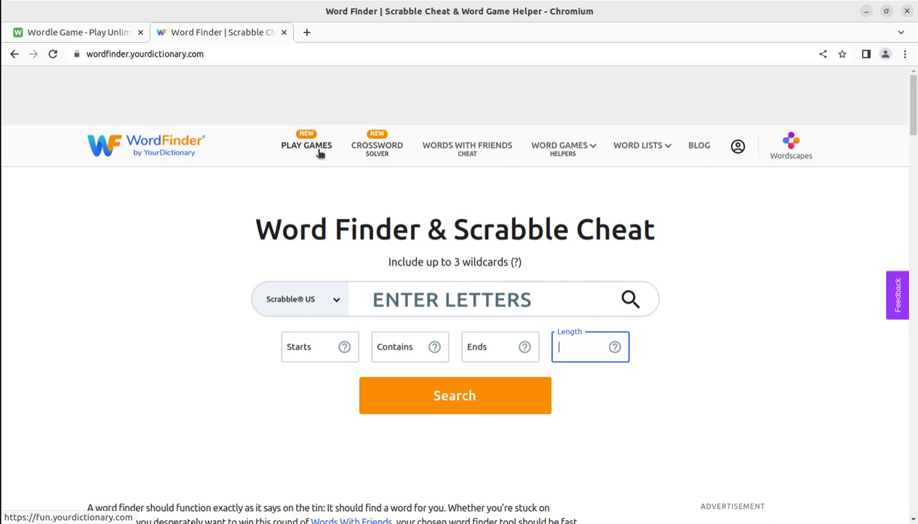
{"action": "mouse_move", "coordinate": [184, 220]}
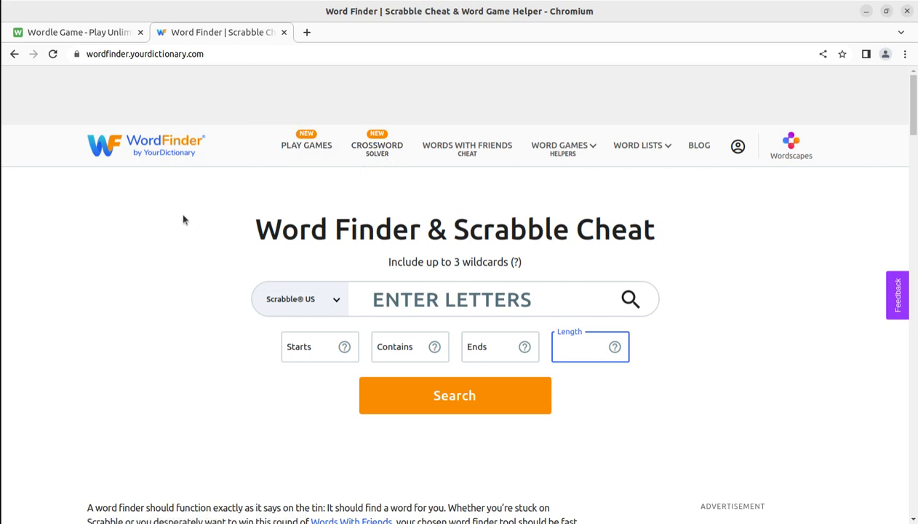
{"action": "mouse_move", "coordinate": [215, 229]}
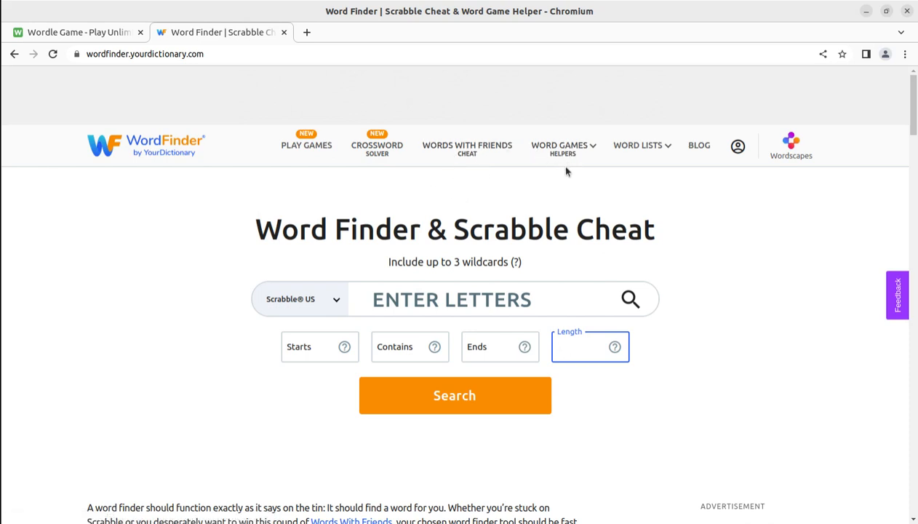
{"action": "mouse_move", "coordinate": [641, 158]}
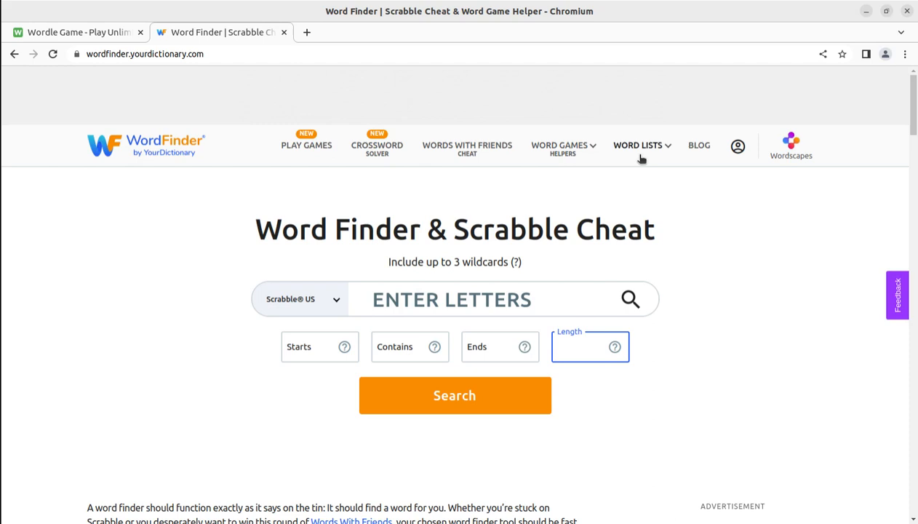
Step: Show the Word Lists categories such as 'Words That Contain' and '5 Letter Words'
{"action": "left_click", "coordinate": [637, 146]}
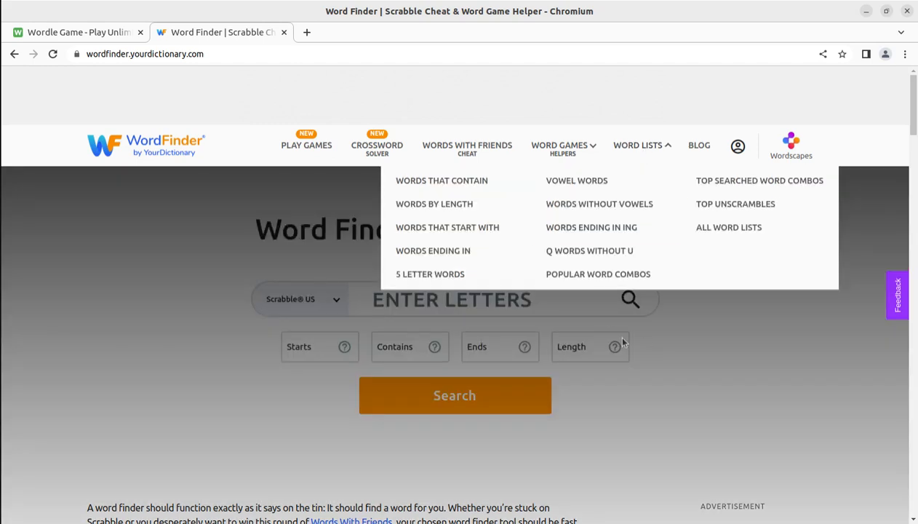
{"action": "mouse_move", "coordinate": [226, 272]}
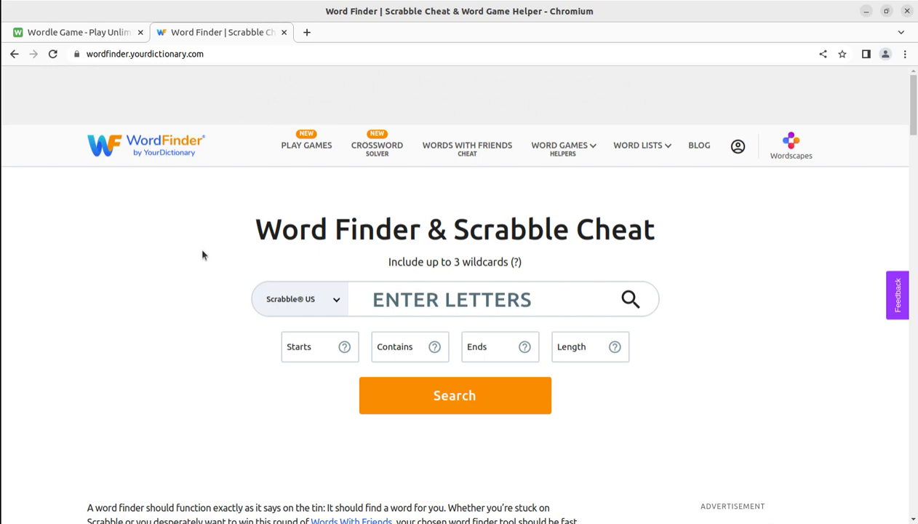
{"action": "mouse_move", "coordinate": [187, 433]}
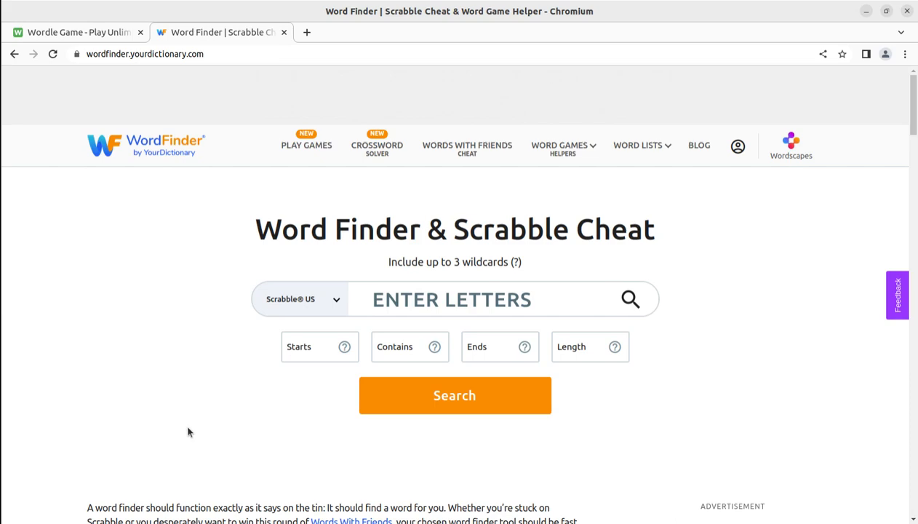
{"action": "mouse_move", "coordinate": [385, 462]}
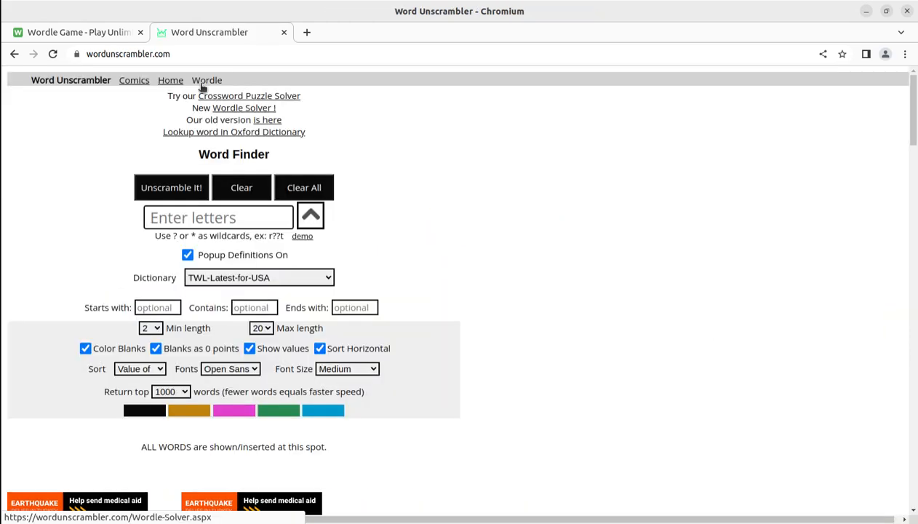
Step: Select the current web address to replace it with wordsolver.net
{"action": "left_click", "coordinate": [218, 217]}
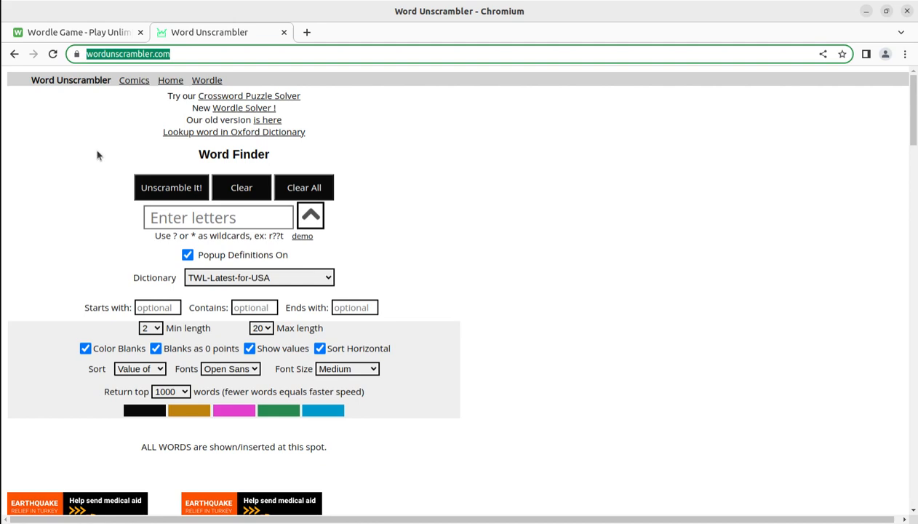
{"action": "mouse_move", "coordinate": [125, 268]}
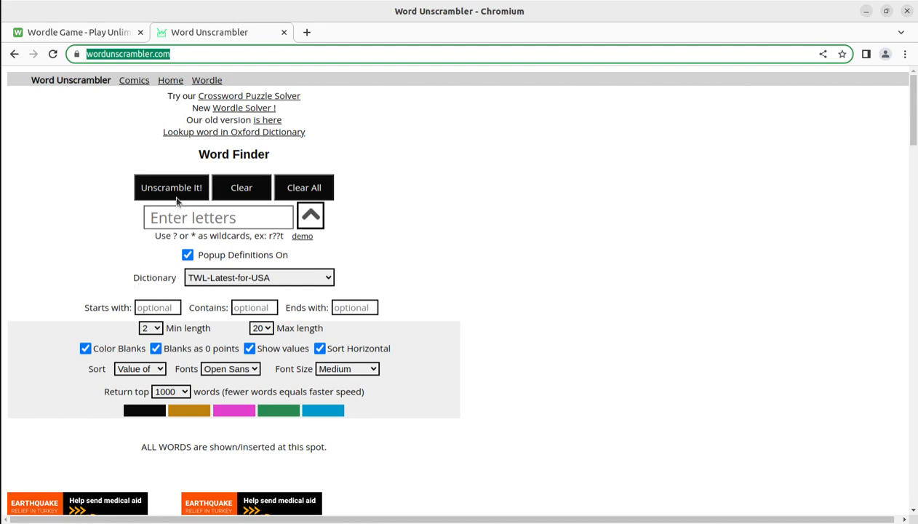
{"action": "mouse_move", "coordinate": [250, 196]}
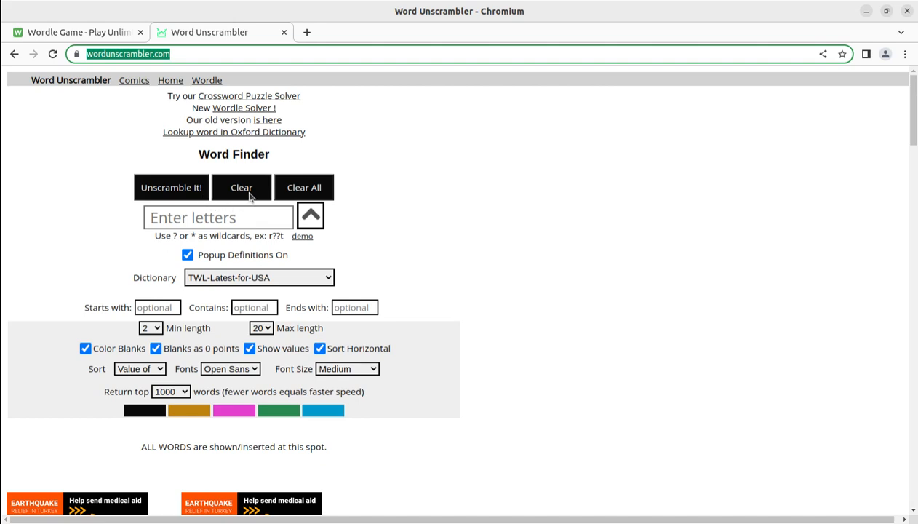
{"action": "mouse_move", "coordinate": [265, 212]}
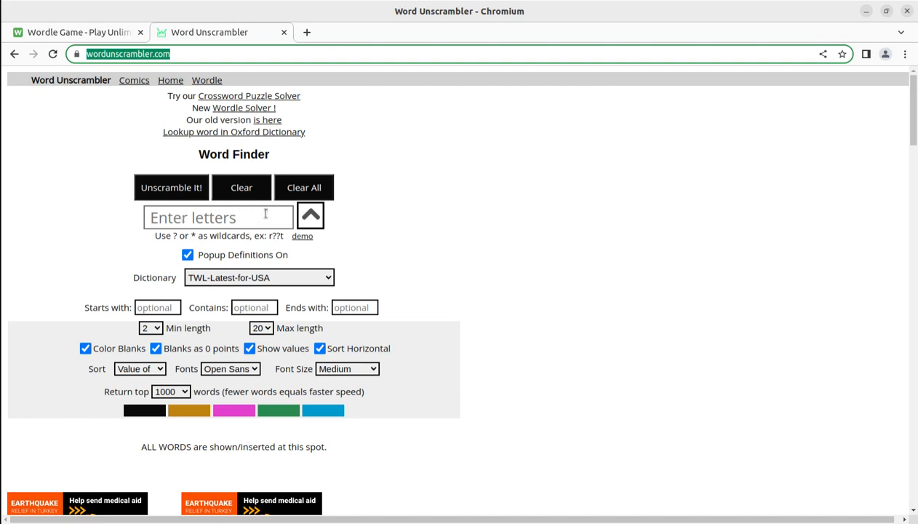
{"action": "mouse_move", "coordinate": [242, 285]}
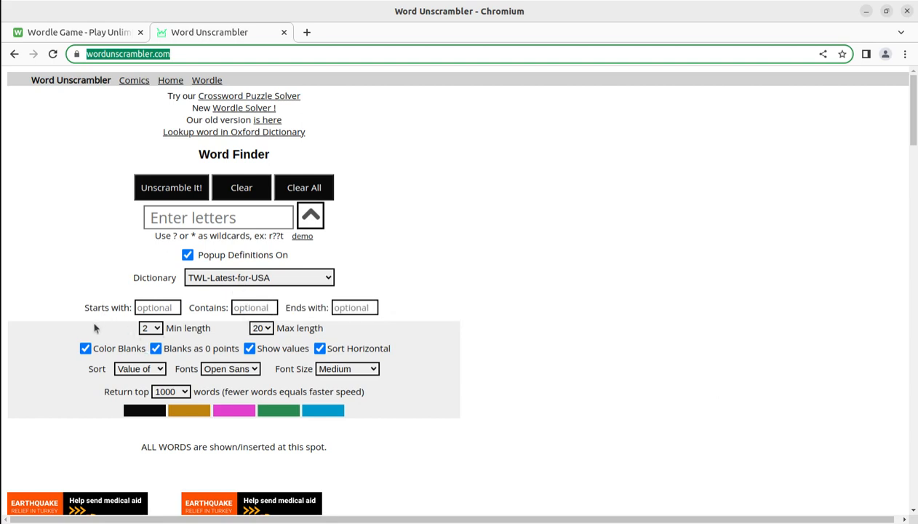
{"action": "mouse_move", "coordinate": [365, 324]}
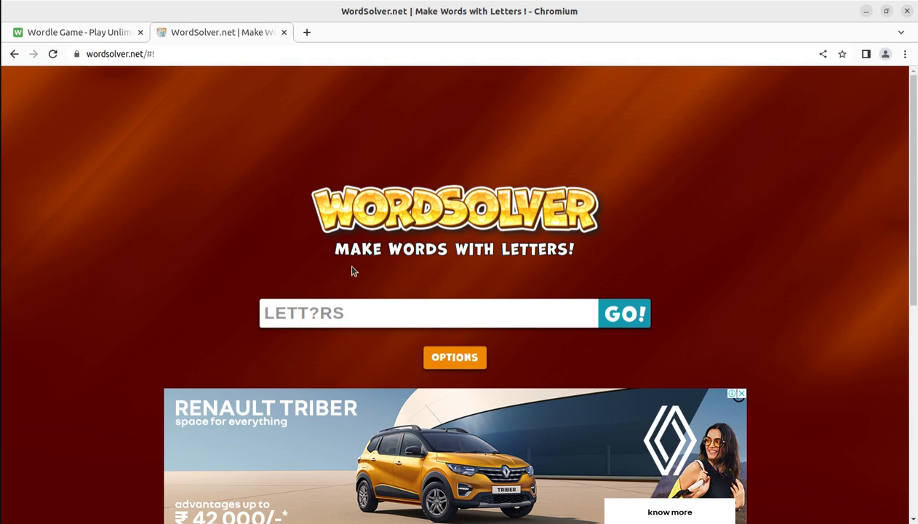
Step: Skim down the WordSolver make-words page and head on to word-grabber.com
{"action": "scroll", "scroll_direction": "down", "scroll_amount": 3}
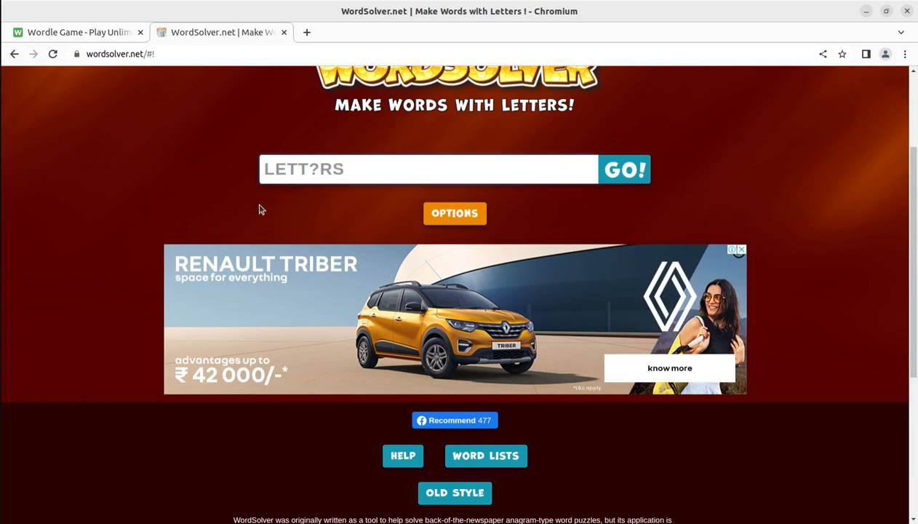
{"action": "left_click", "coordinate": [429, 169]}
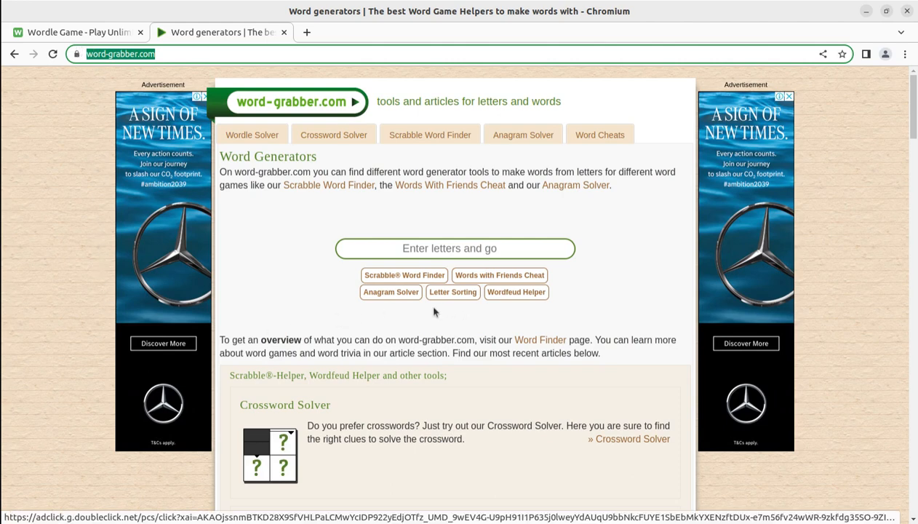
{"action": "mouse_move", "coordinate": [368, 317]}
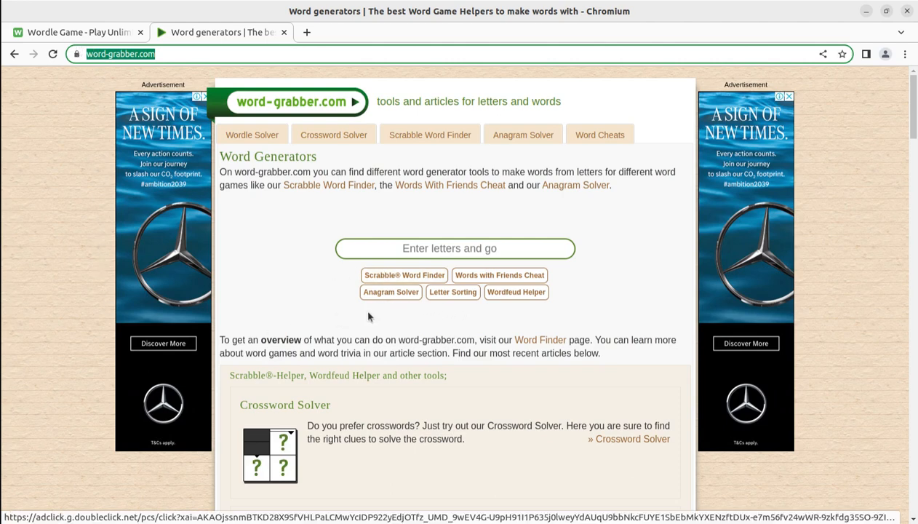
{"action": "mouse_move", "coordinate": [453, 291]}
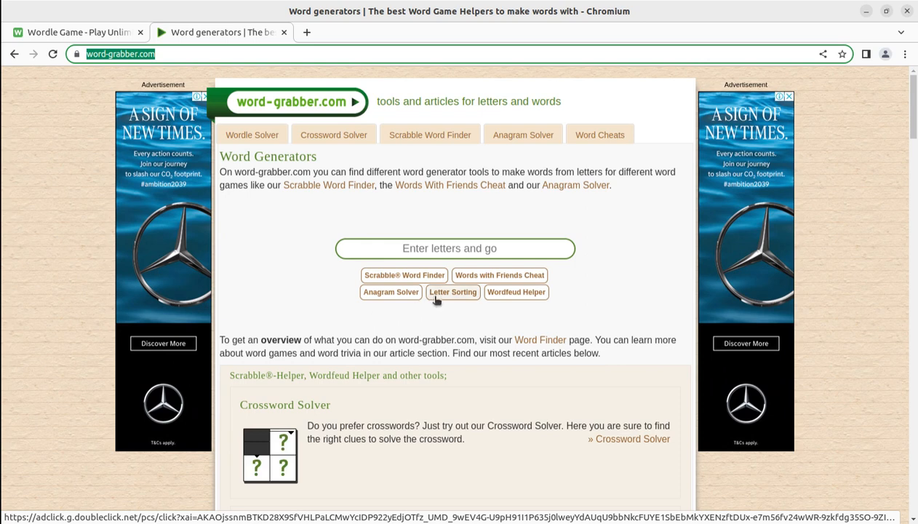
{"action": "mouse_move", "coordinate": [386, 312]}
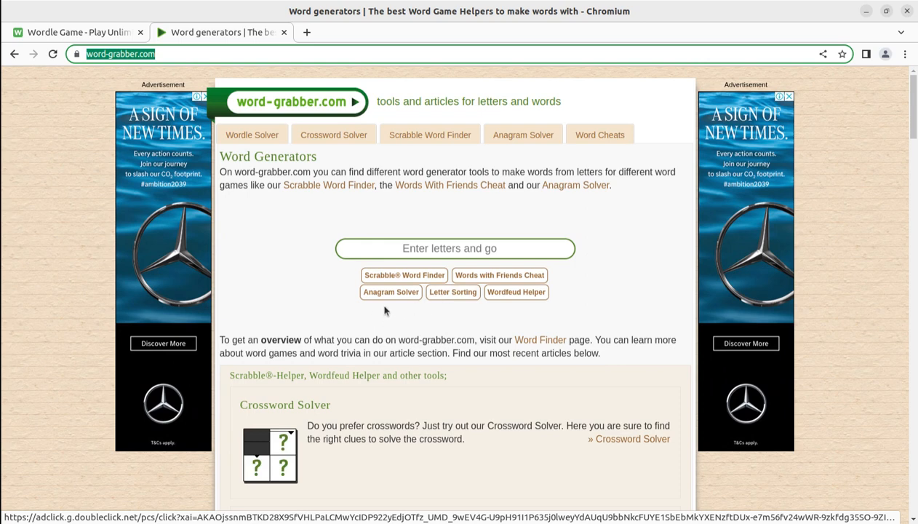
{"action": "mouse_move", "coordinate": [515, 291]}
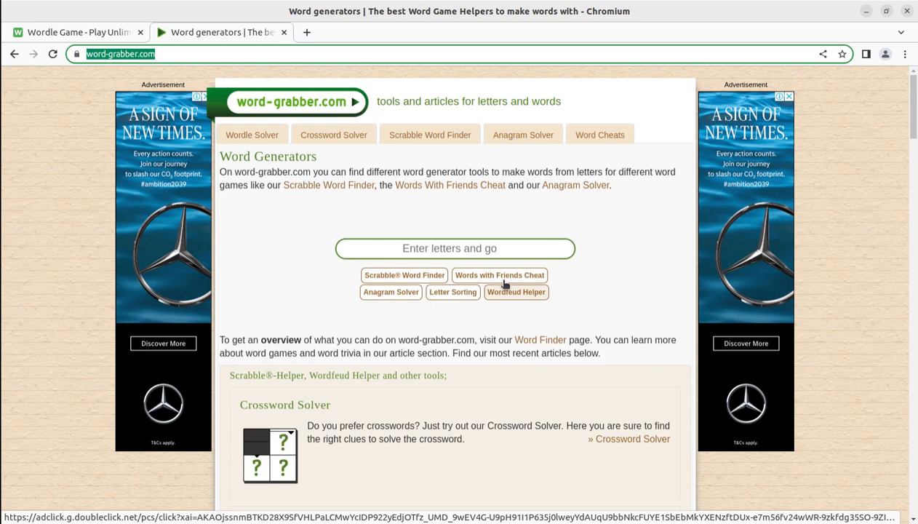
{"action": "mouse_move", "coordinate": [390, 305]}
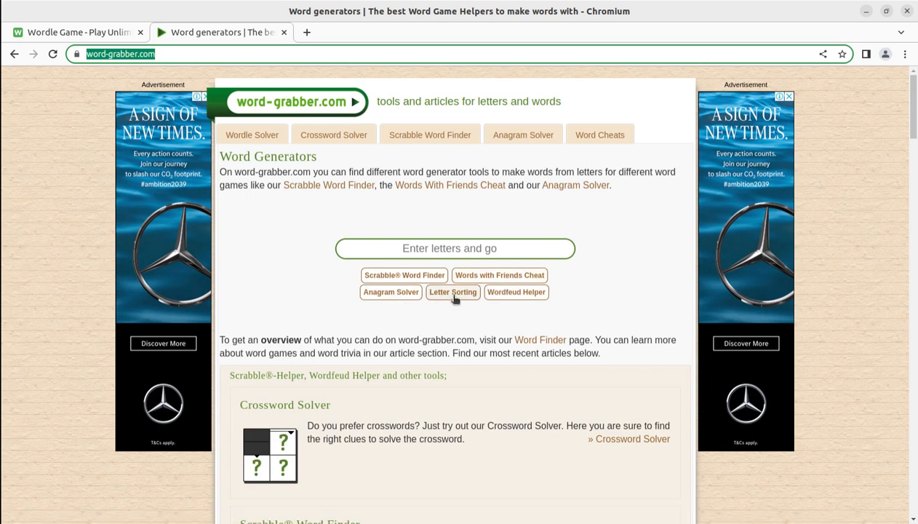
{"action": "mouse_move", "coordinate": [528, 302]}
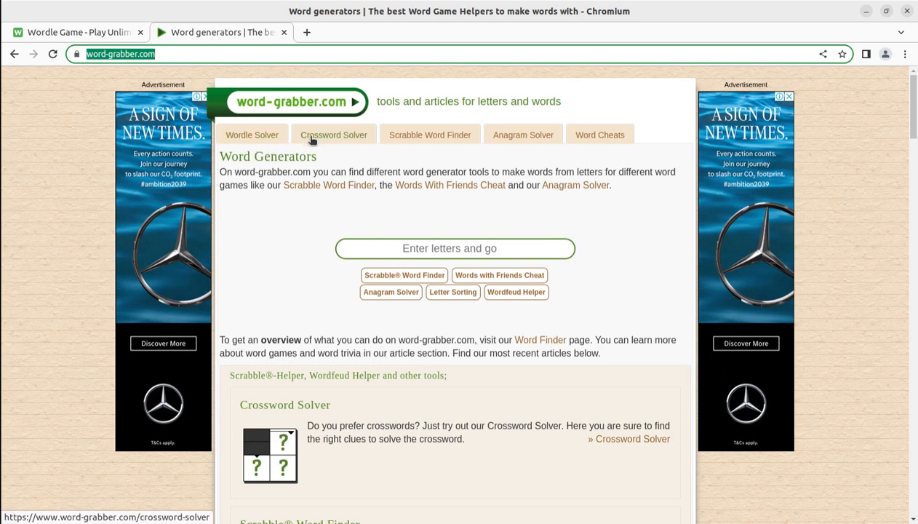
{"action": "mouse_move", "coordinate": [425, 155]}
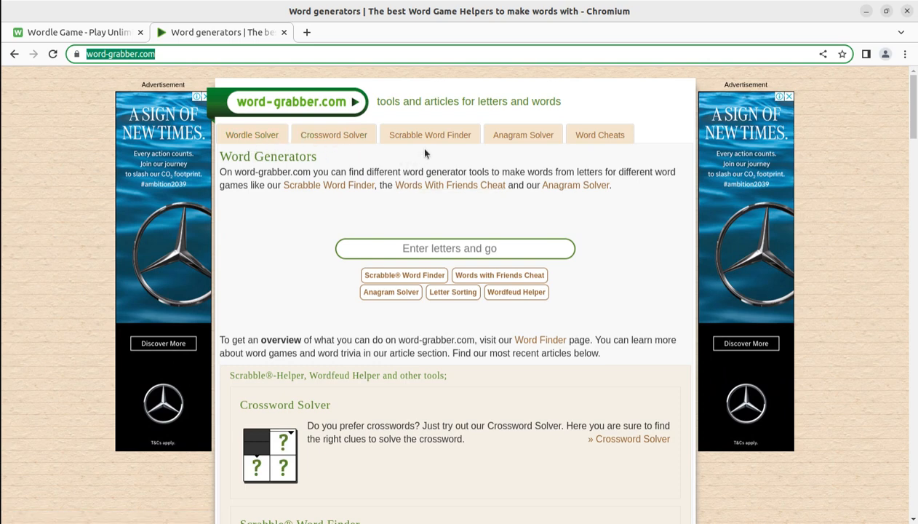
{"action": "mouse_move", "coordinate": [497, 307]}
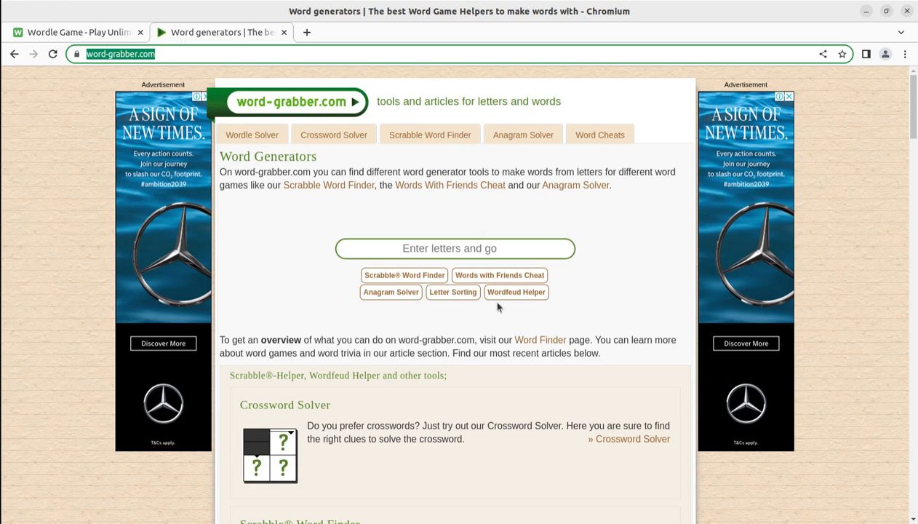
{"action": "mouse_move", "coordinate": [487, 307]}
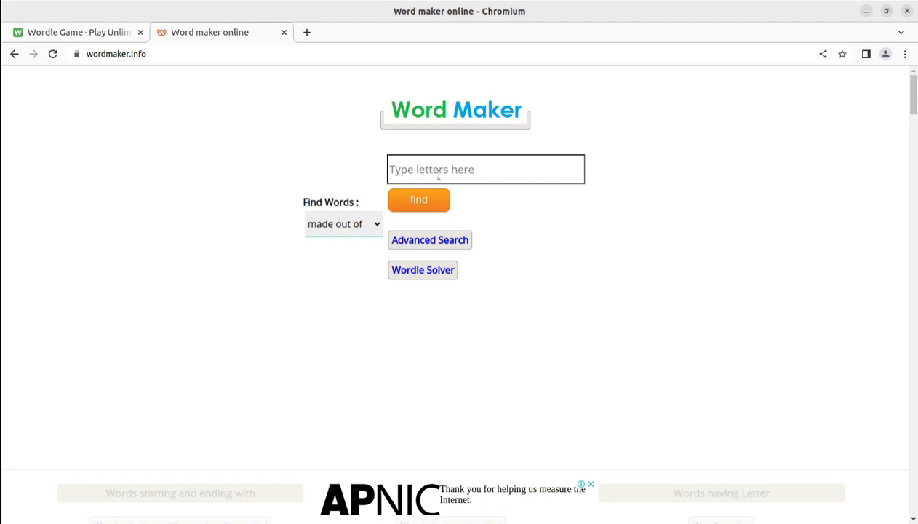
Step: Glance at the Word Maker form and return to the Wordle Game tab with TYUIO waiting
{"action": "left_click", "coordinate": [341, 224]}
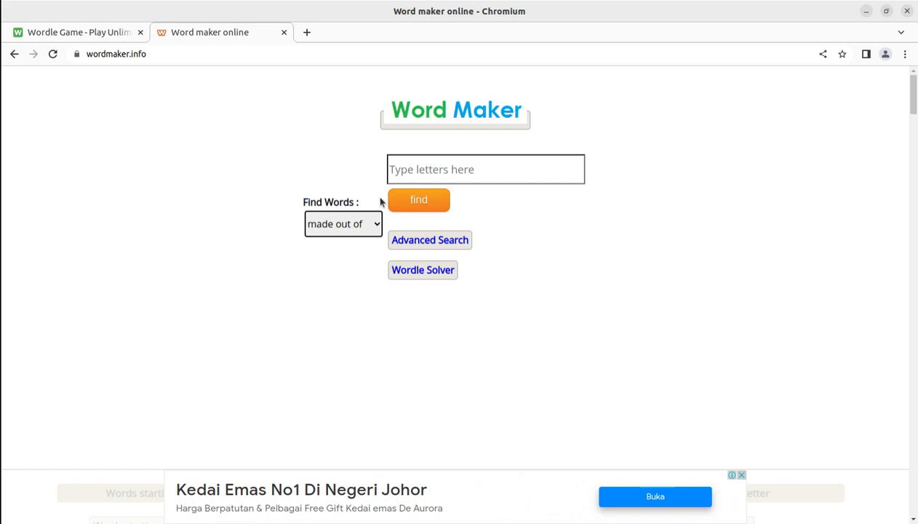
{"action": "mouse_move", "coordinate": [134, 48]}
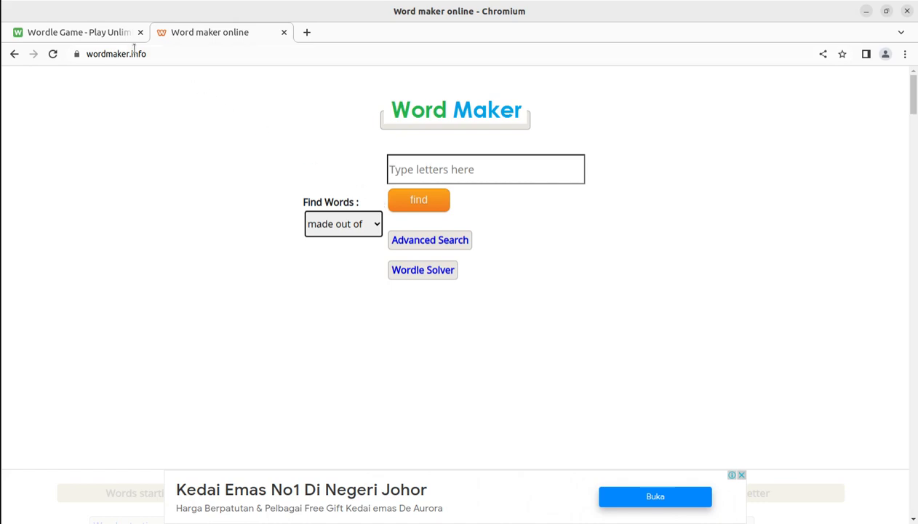
{"action": "left_click", "coordinate": [76, 32]}
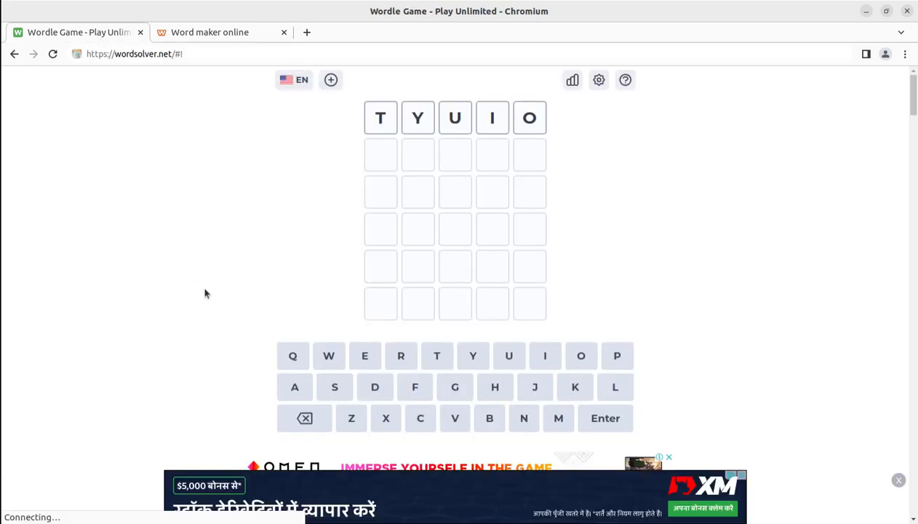